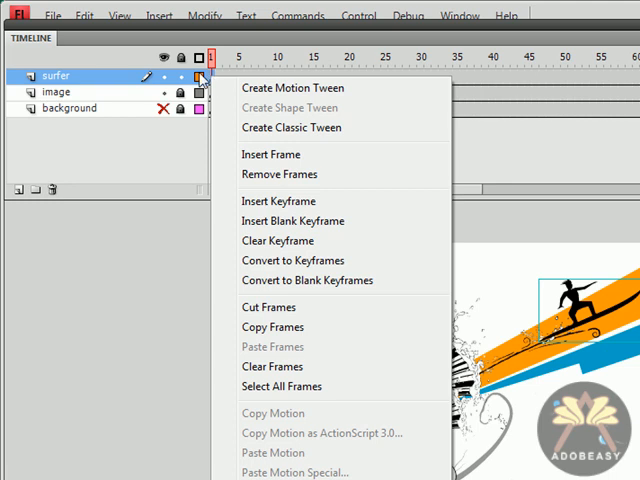
mouse_move(292, 128)
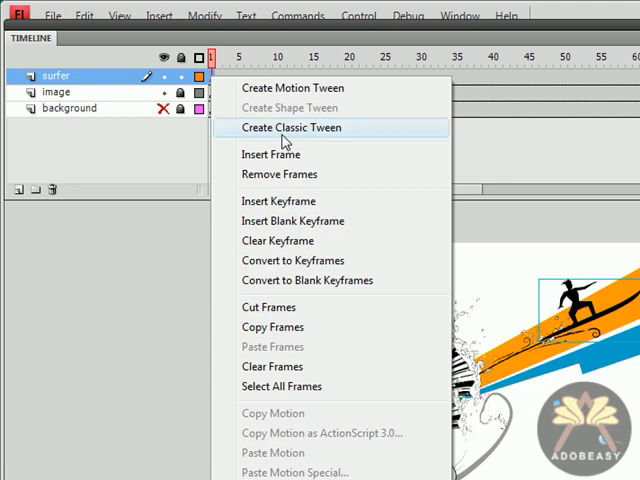
- Tween the surfer with an Alpha colour effect and reposition it along the orange streak
left_click(292, 128)
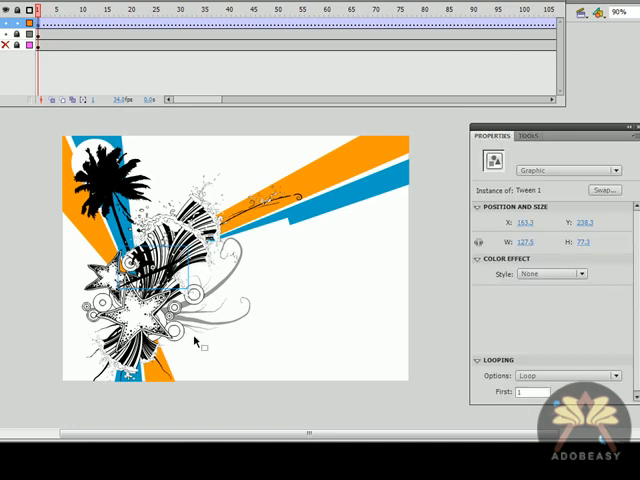
left_click(580, 274)
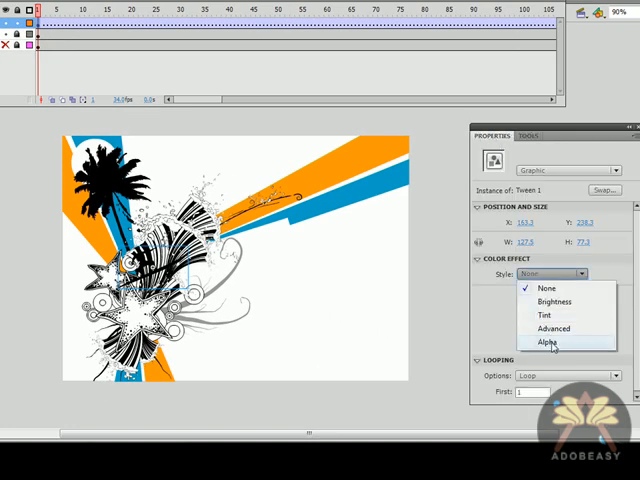
left_click(548, 342)
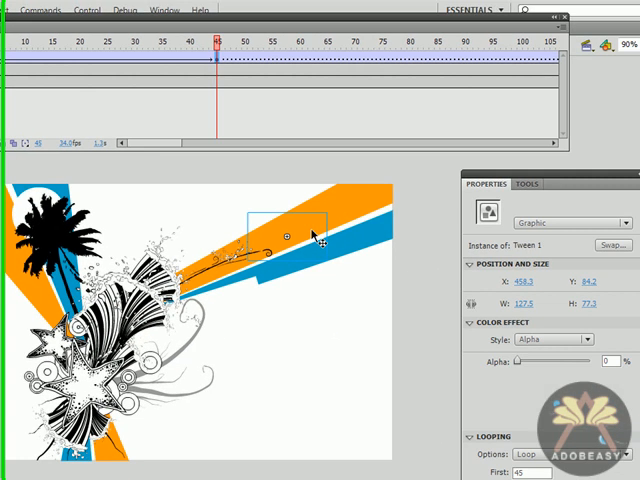
left_click_drag(516, 356, 600, 356)
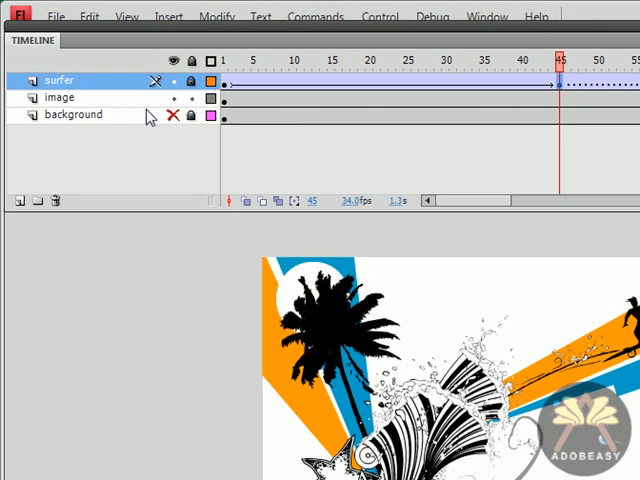
- Add Layer 19 above the image layer and set it as a mask
left_click(60, 96)
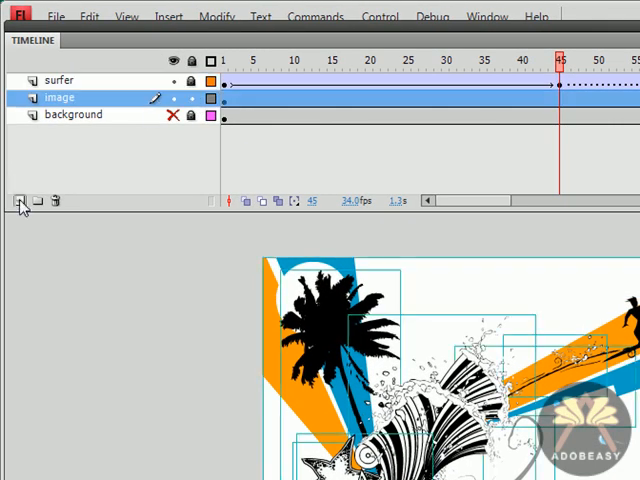
left_click(16, 200)
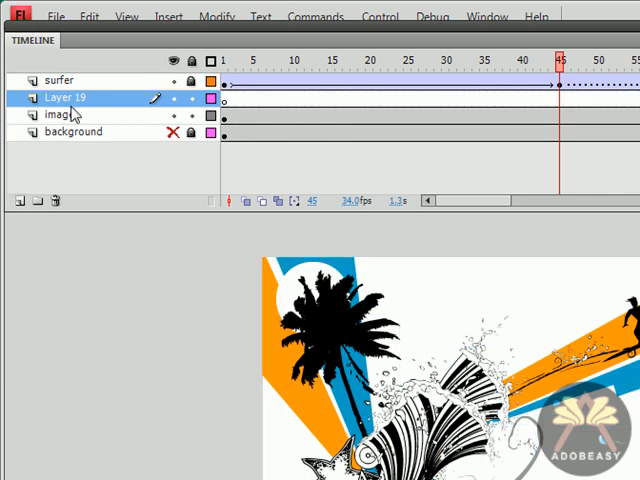
right_click(64, 98)
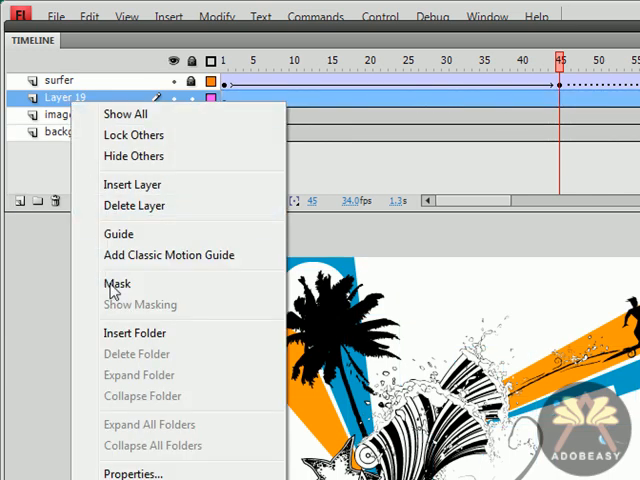
left_click(116, 284)
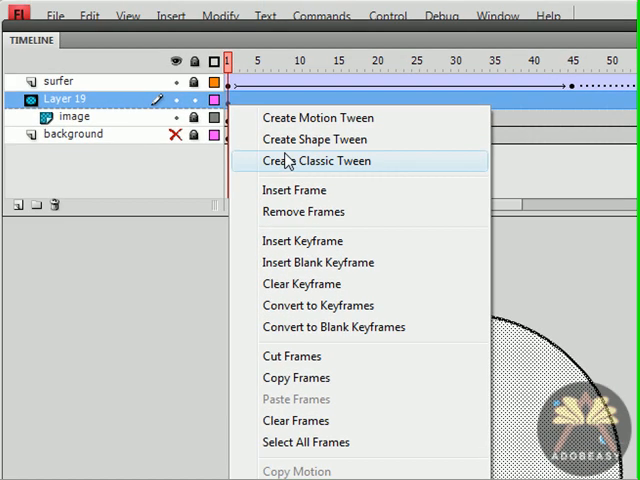
- Tween the mask layer and select the large circle to scale it down
left_click(316, 160)
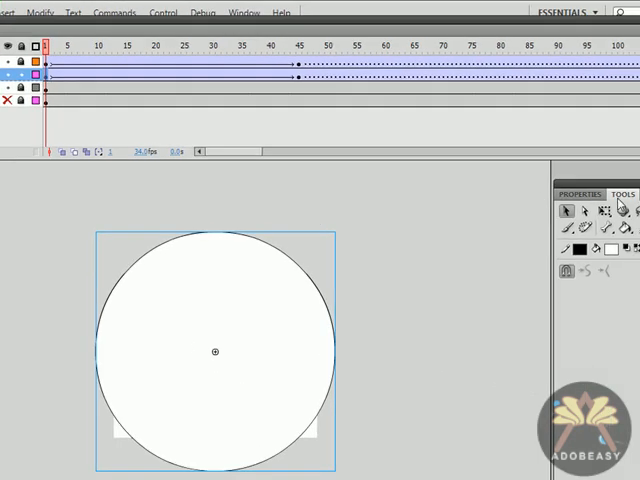
left_click(36, 12)
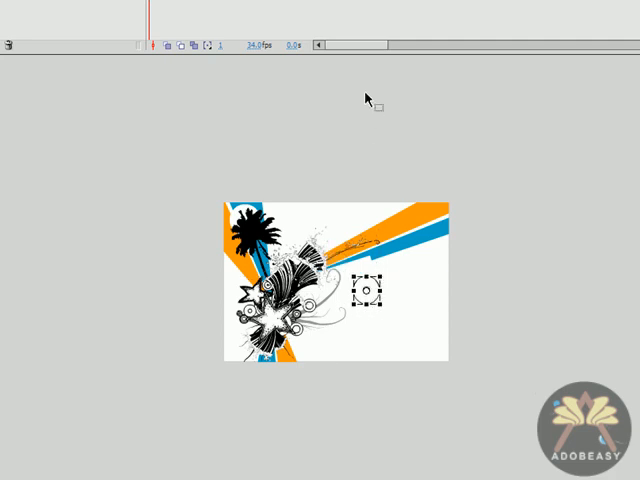
mouse_move(364, 96)
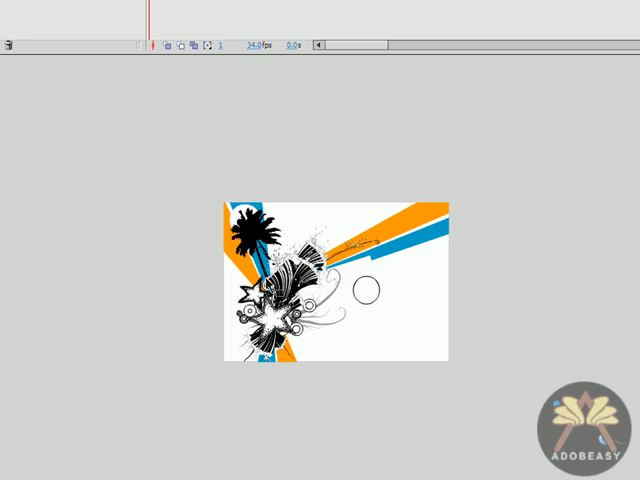
mouse_move(288, 192)
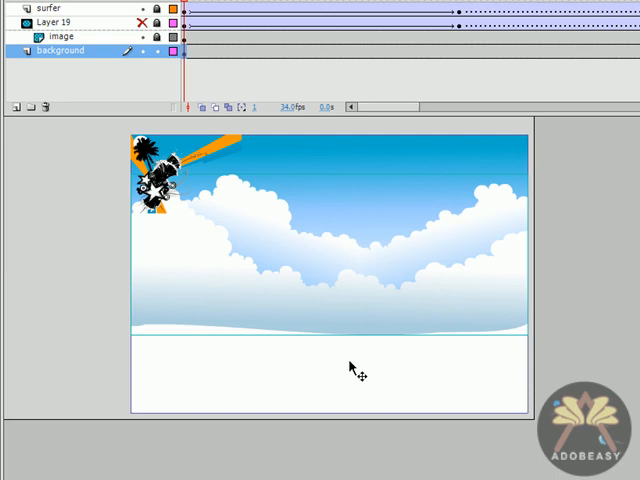
mouse_move(108, 432)
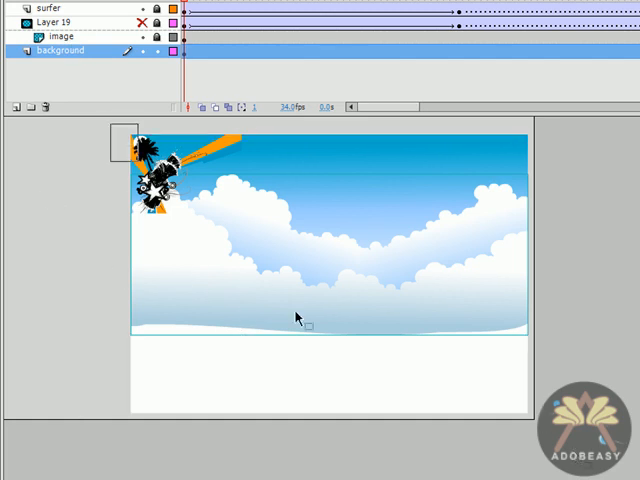
- Tween the sky background layer so it slides by frame 200
right_click(190, 50)
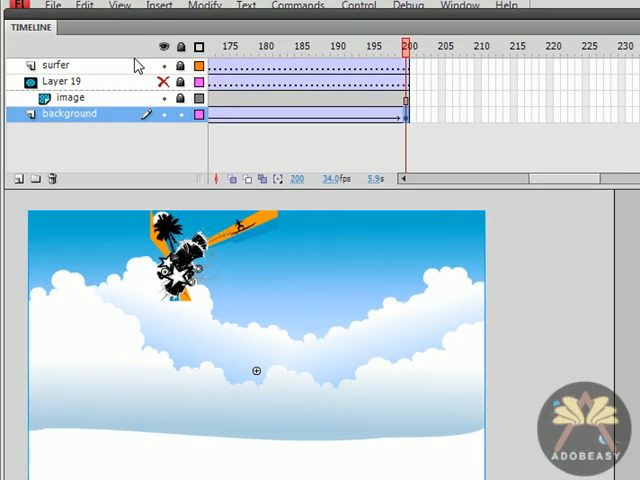
- Add a new top layer above the surfer and give its frame 200 a stop() action
left_click(56, 64)
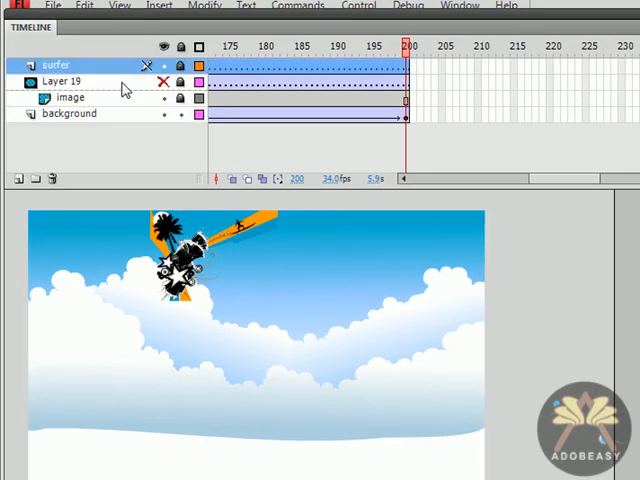
left_click(18, 180)
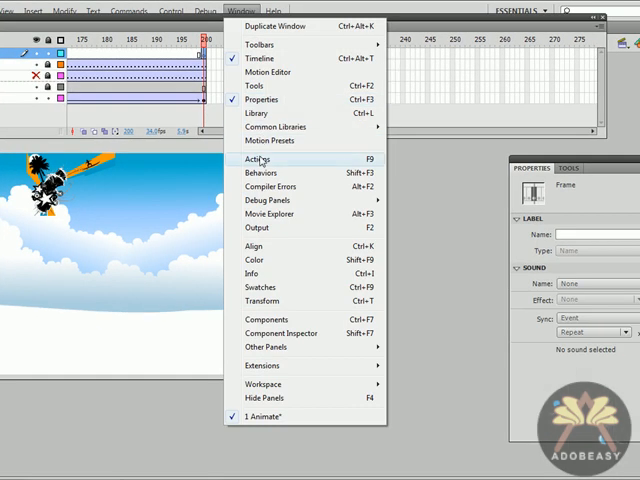
left_click(256, 160)
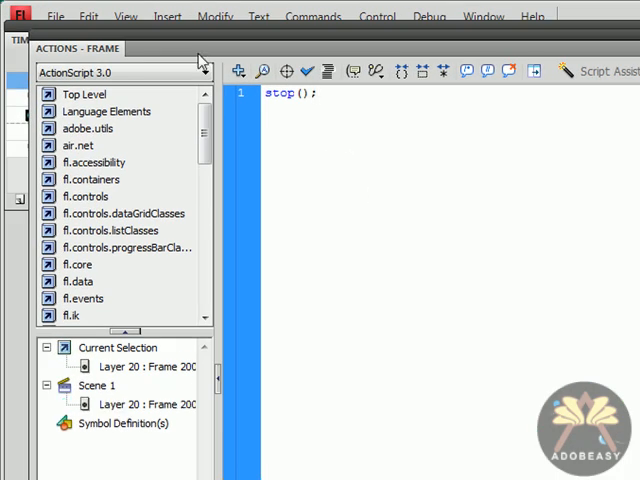
left_click(56, 16)
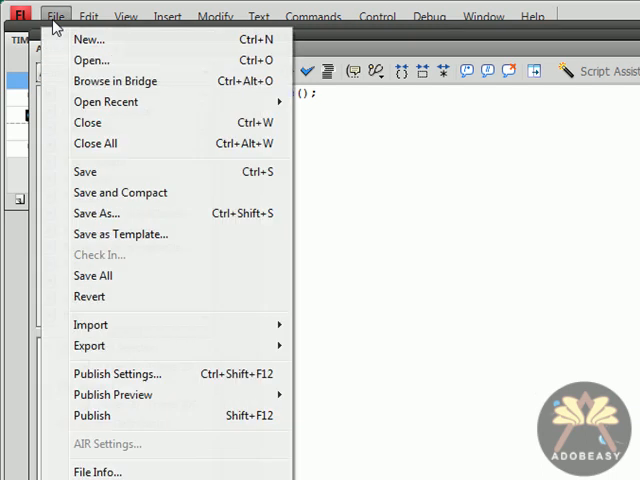
- Publish the animation as an SWF to the desktop
left_click(92, 416)
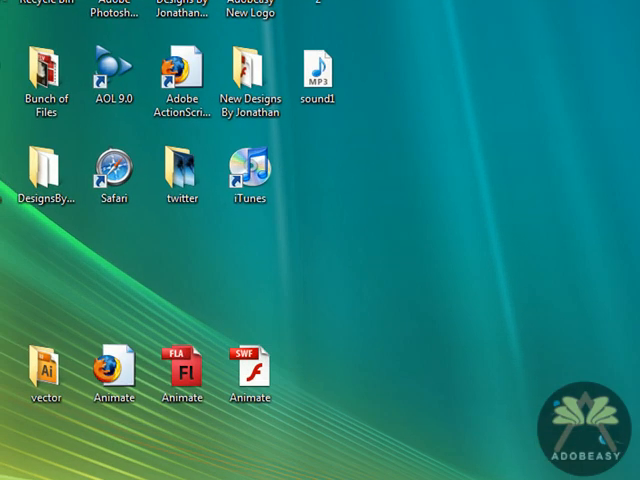
- Play the published Animate SWF in Flash Player 10, then close the preview
left_click(248, 364)
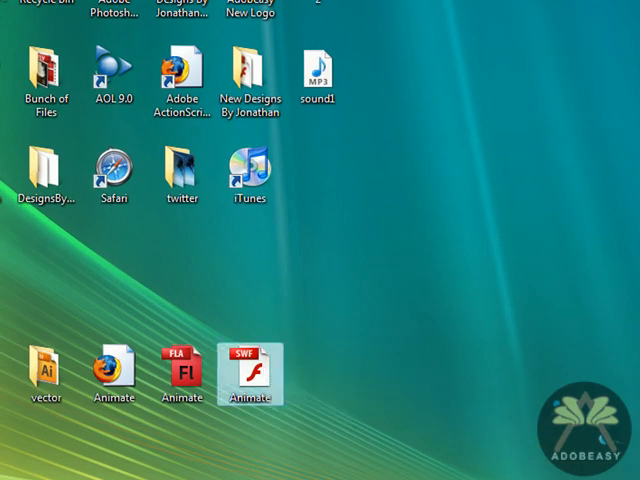
double_click(252, 370)
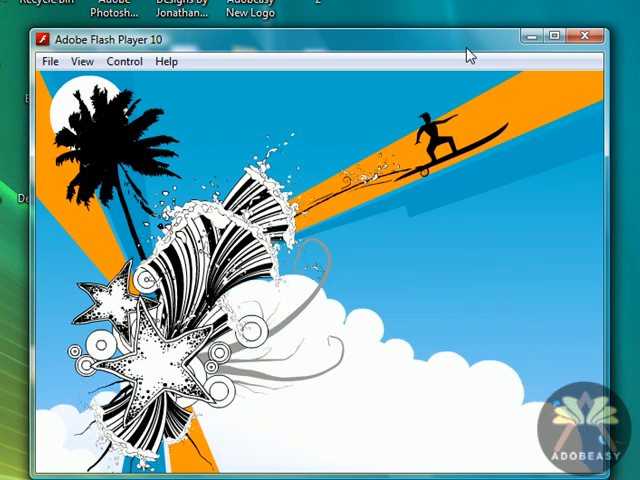
left_click(584, 36)
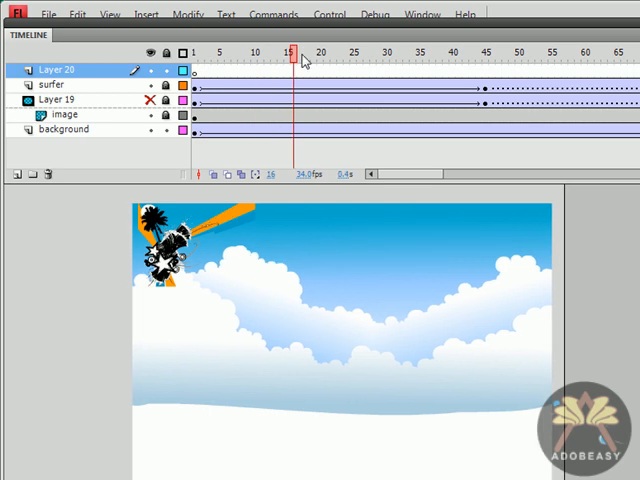
- Scrub the playhead to the surfer tween's keyframe around frame 40
left_click(196, 52)
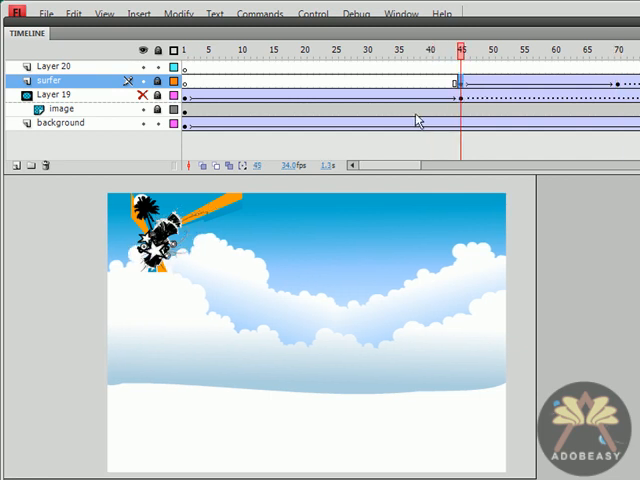
- Republish the animation and play the updated SWF in Flash Player
left_click(46, 12)
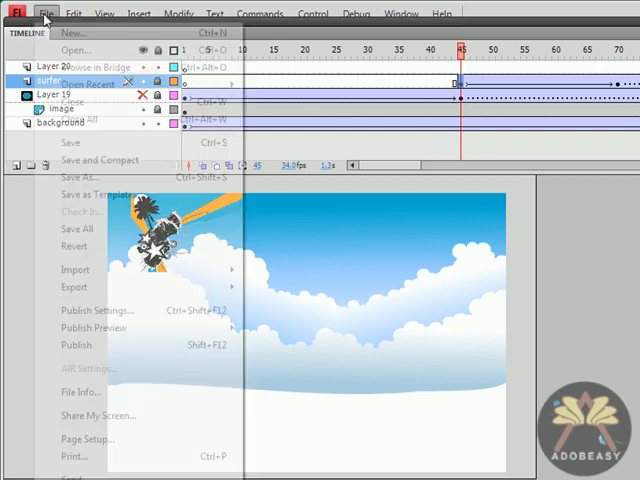
left_click(74, 344)
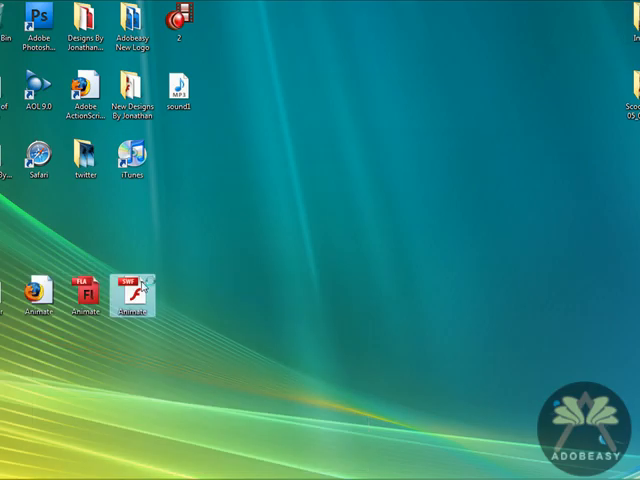
double_click(136, 296)
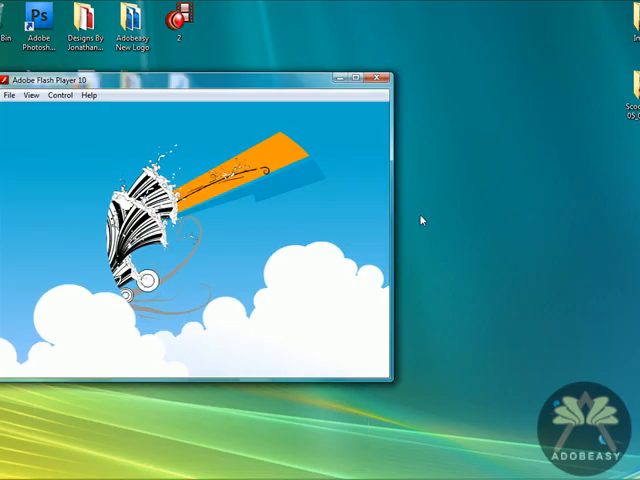